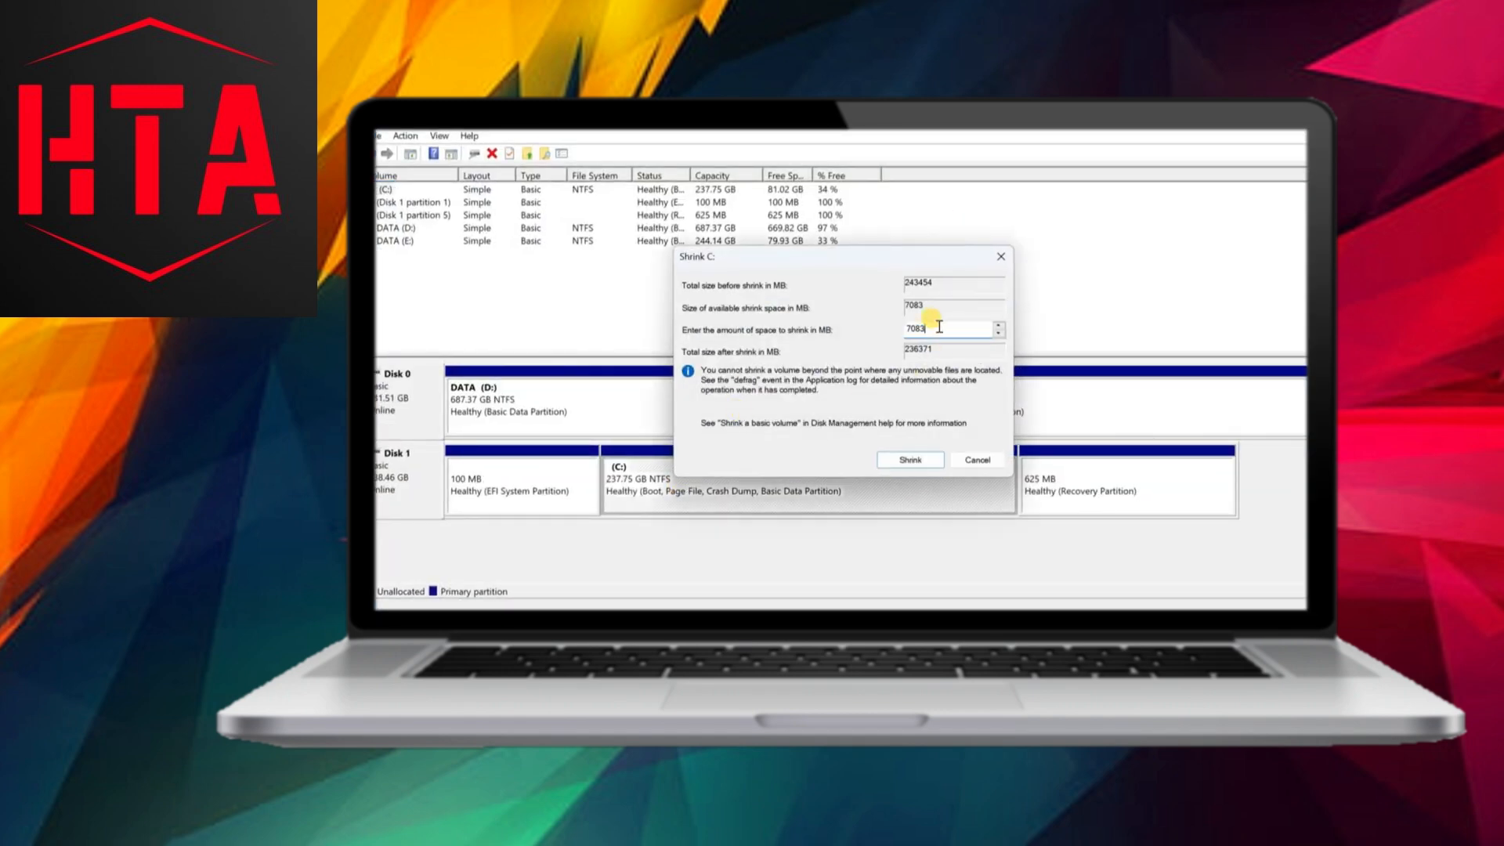
- Shrink C: by 7083 MB and create a 7083 MB NTFS simple volume labelled AndroidTV
click(909, 459)
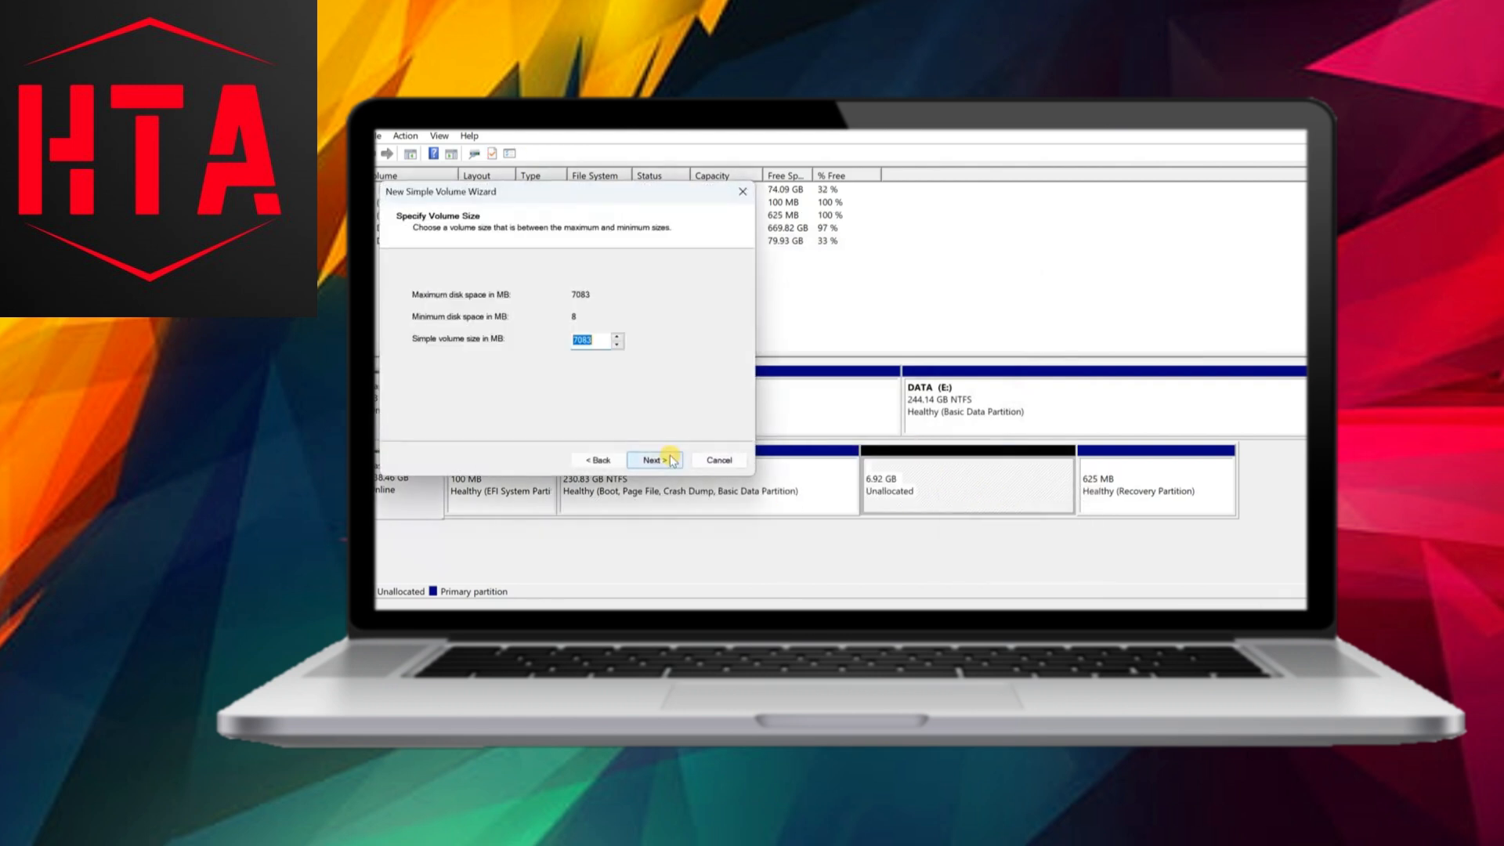
click(655, 459)
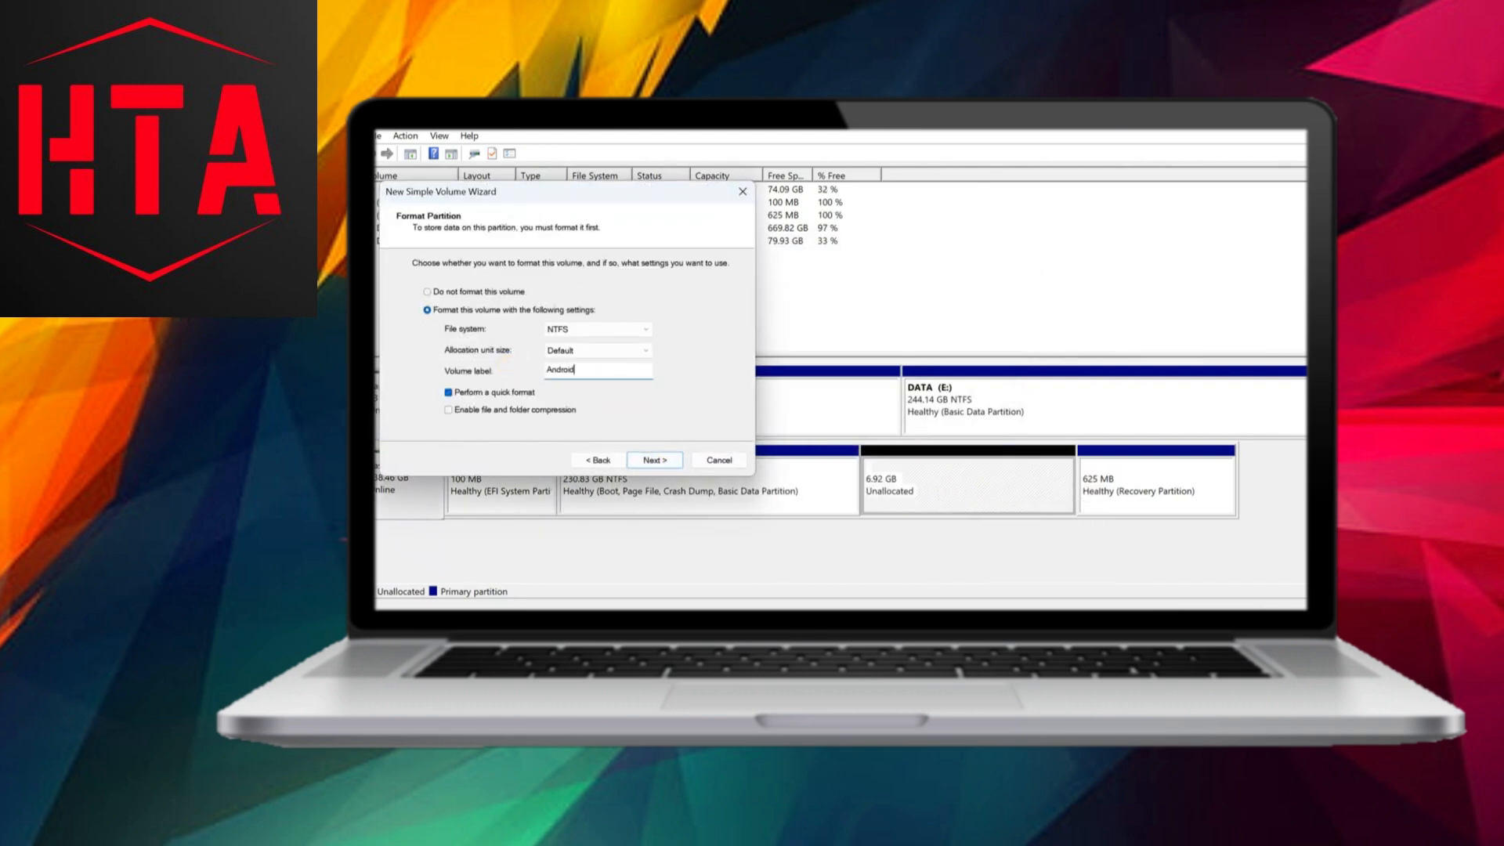
click(653, 459)
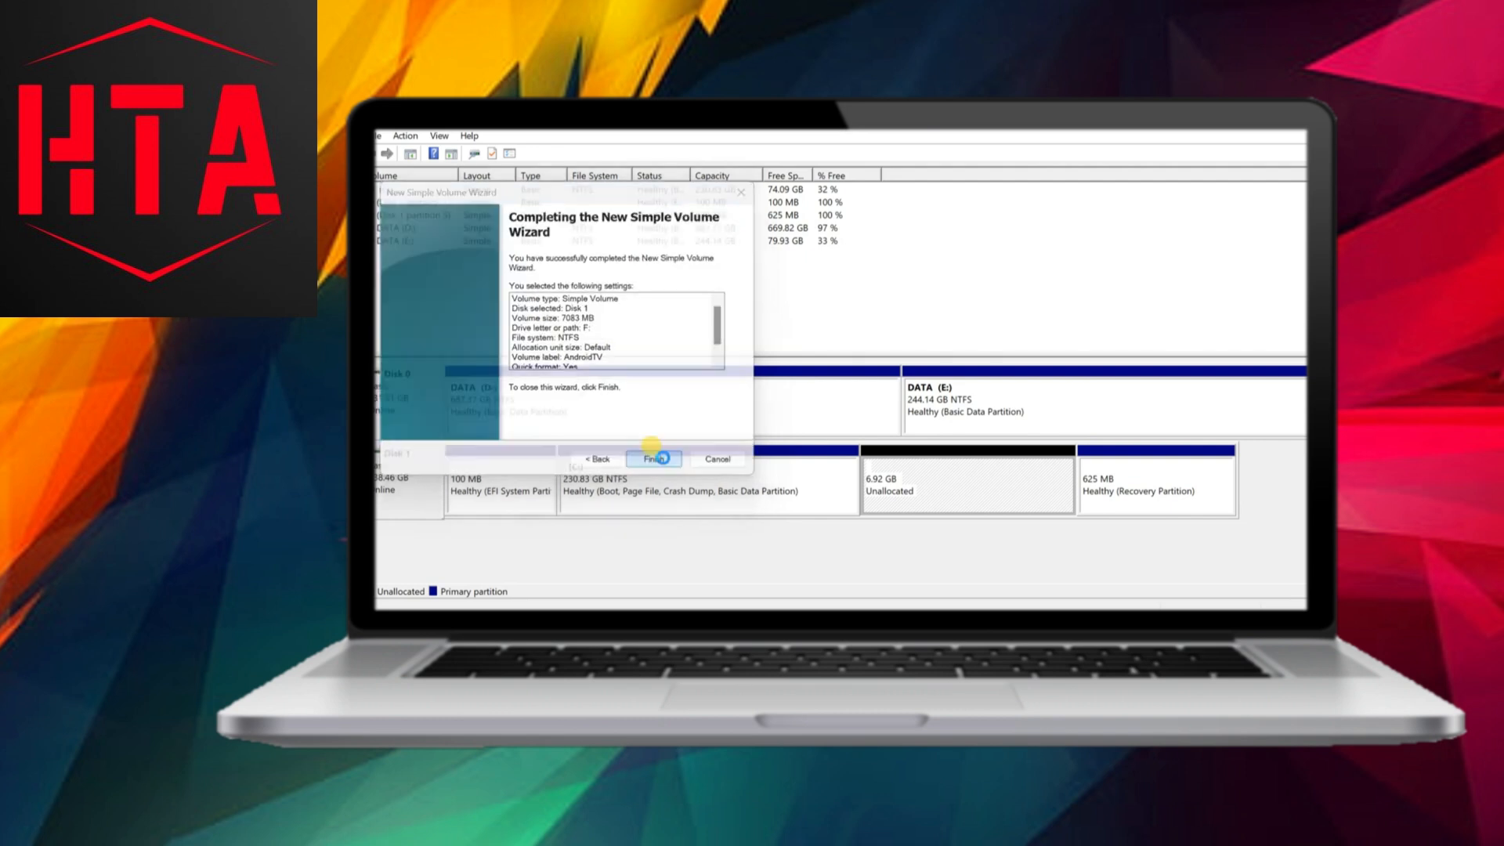
click(655, 459)
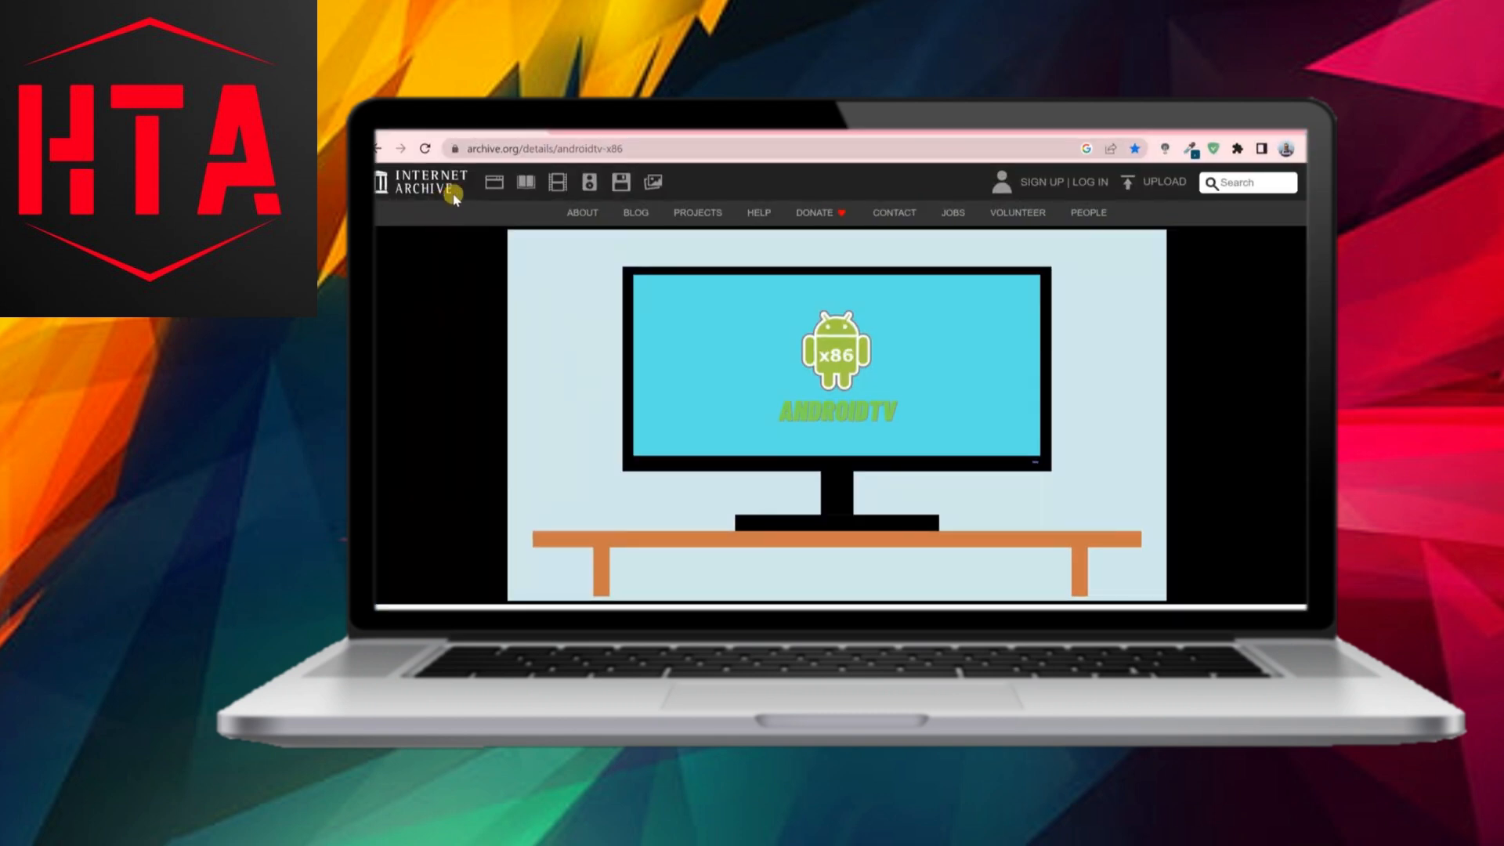
- Get the Android TV x86 ISO from archive.org and go to the Rufus download site
scroll(down, 3)
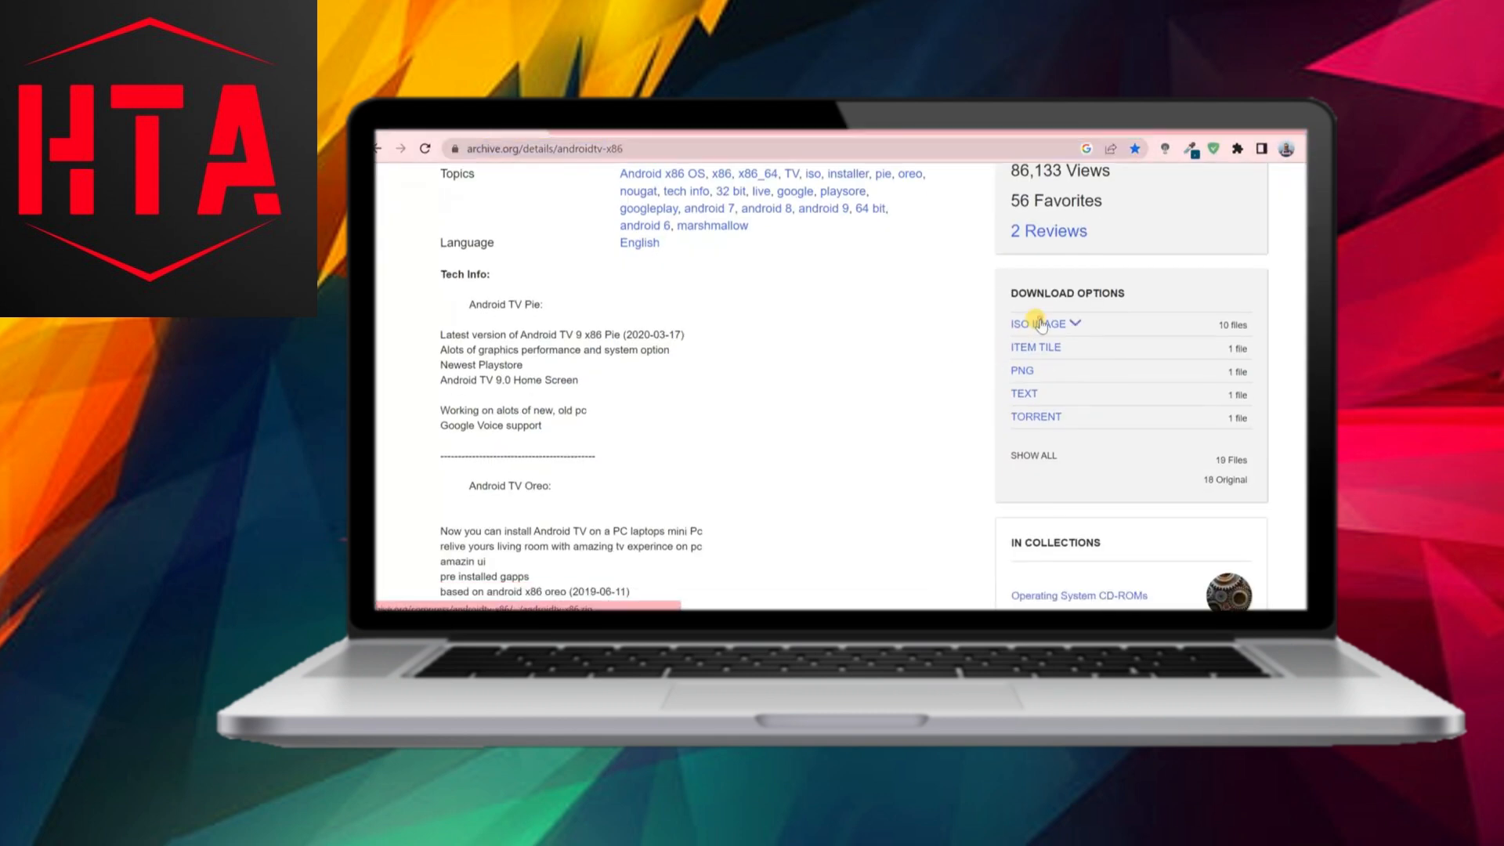
click(1036, 324)
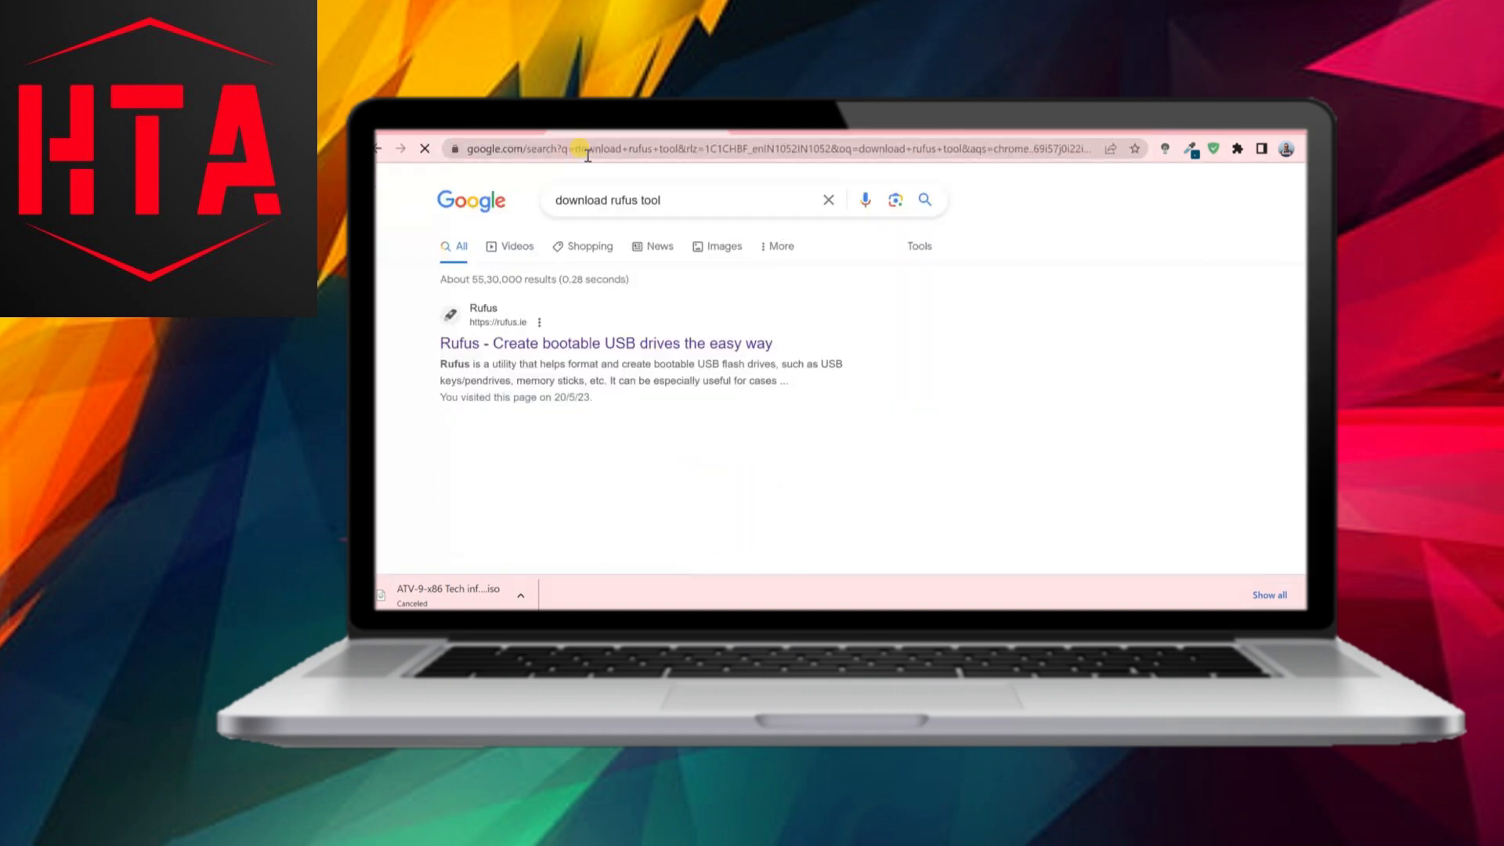
click(601, 343)
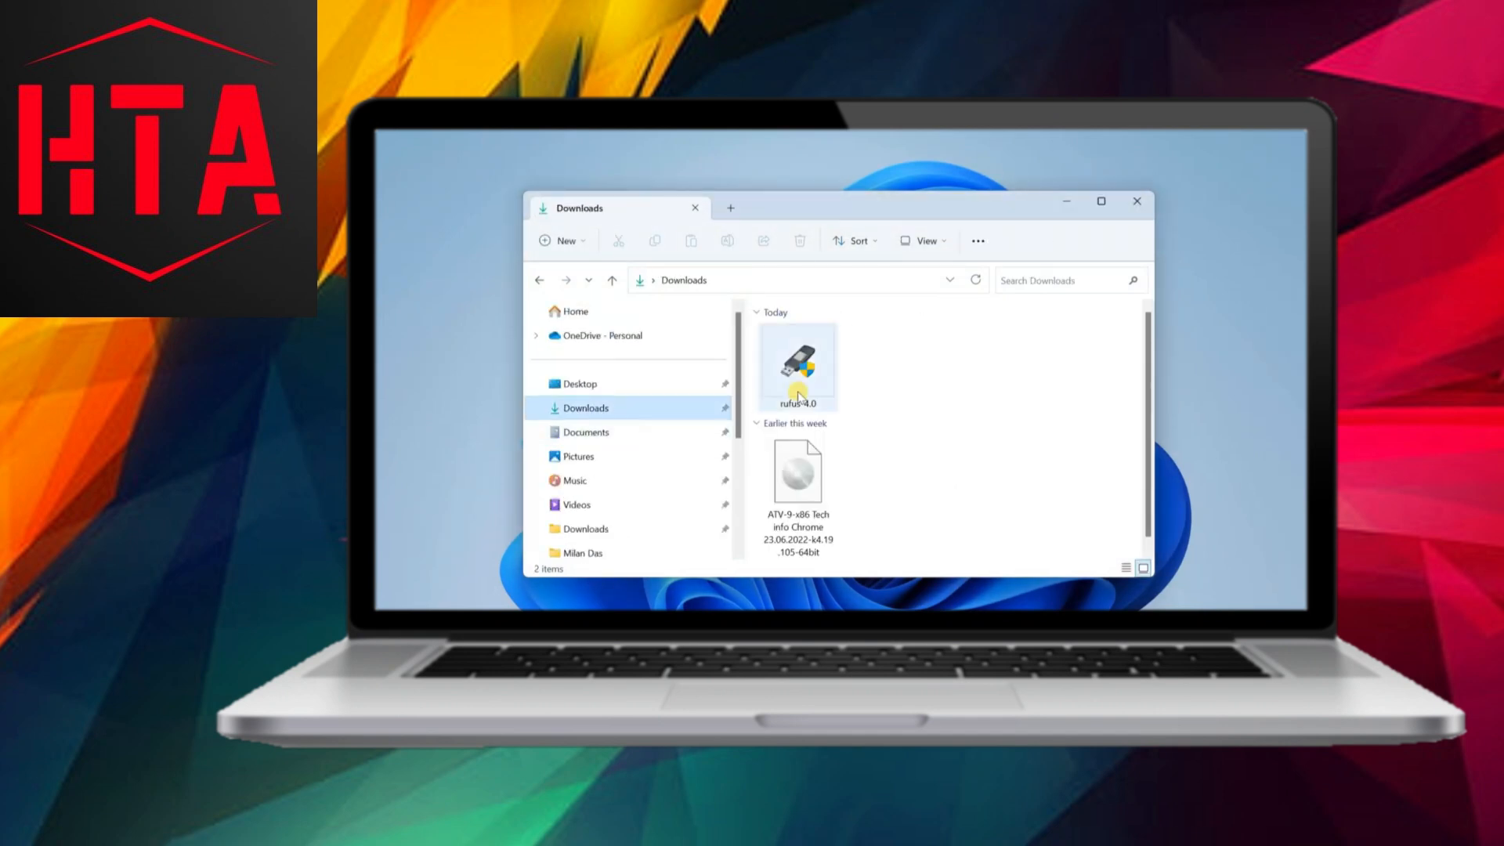
- In Rufus 4.0, load the Android TV x86 ISO for the SanDisk drive with GPT/UEFI and start writing
double_click(797, 365)
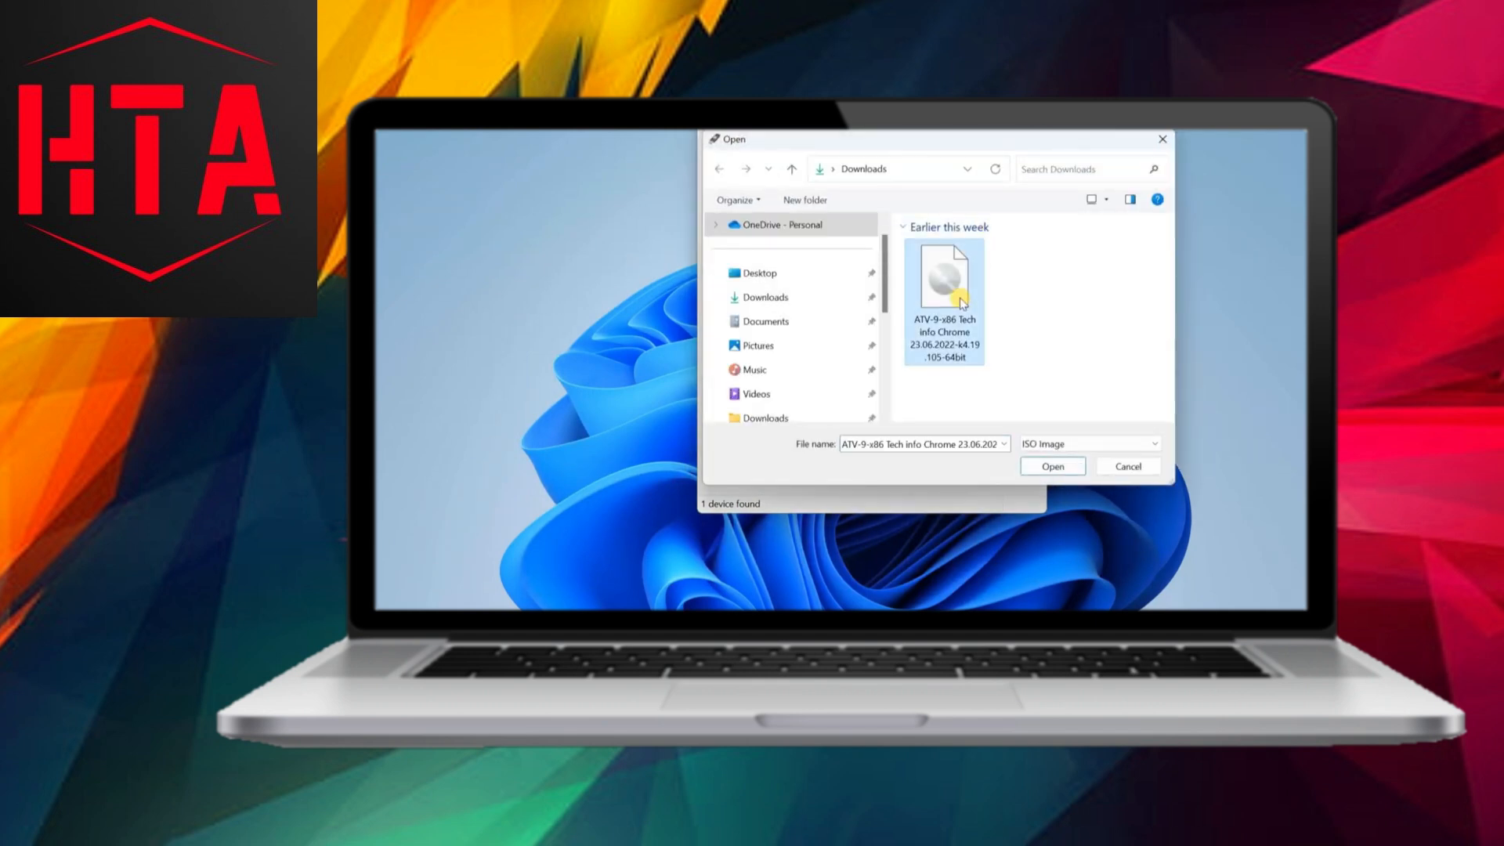
click(1051, 465)
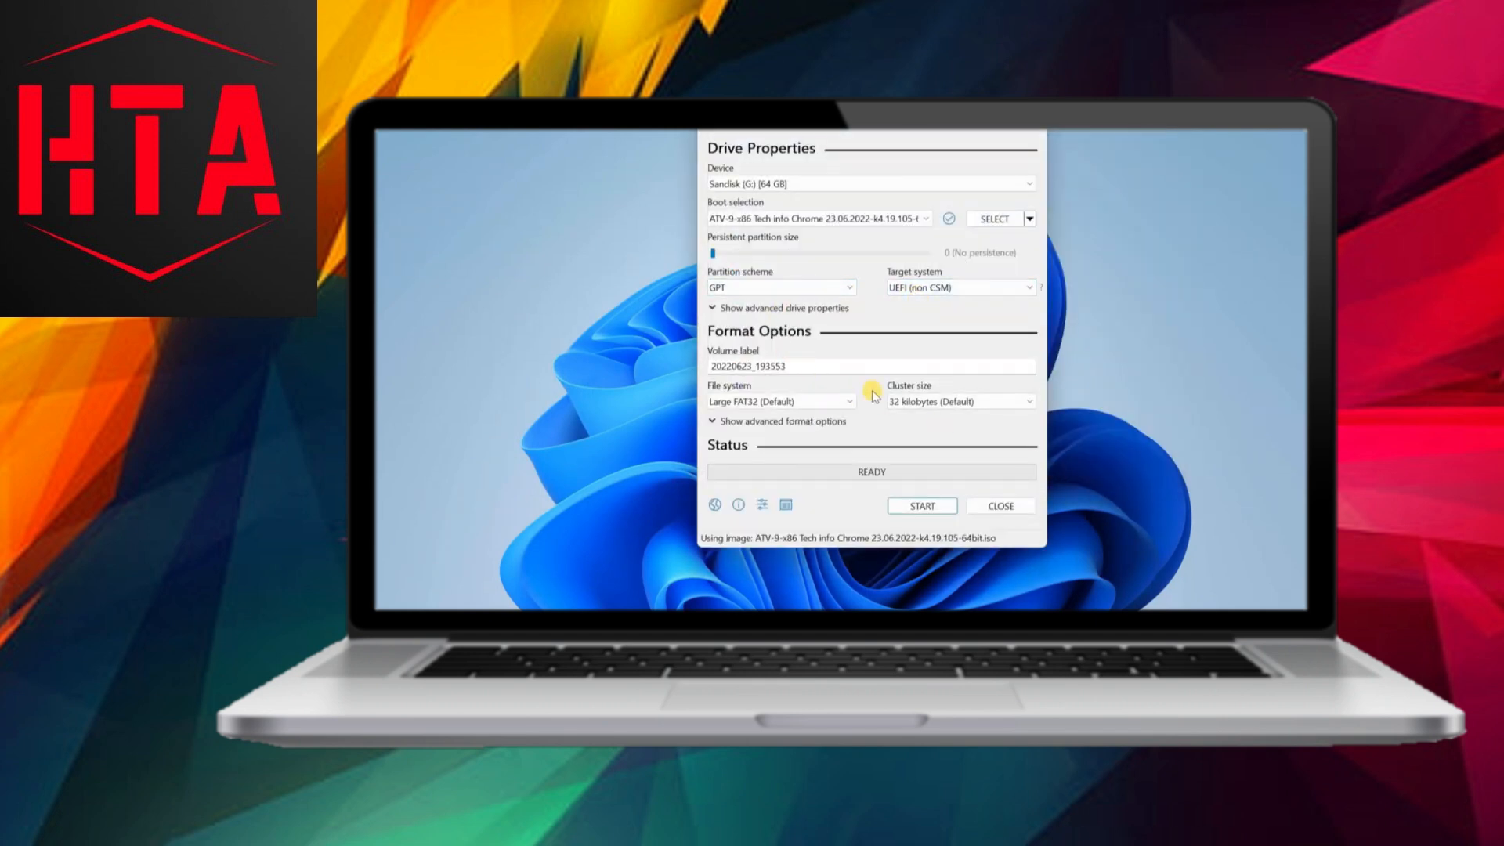
click(921, 506)
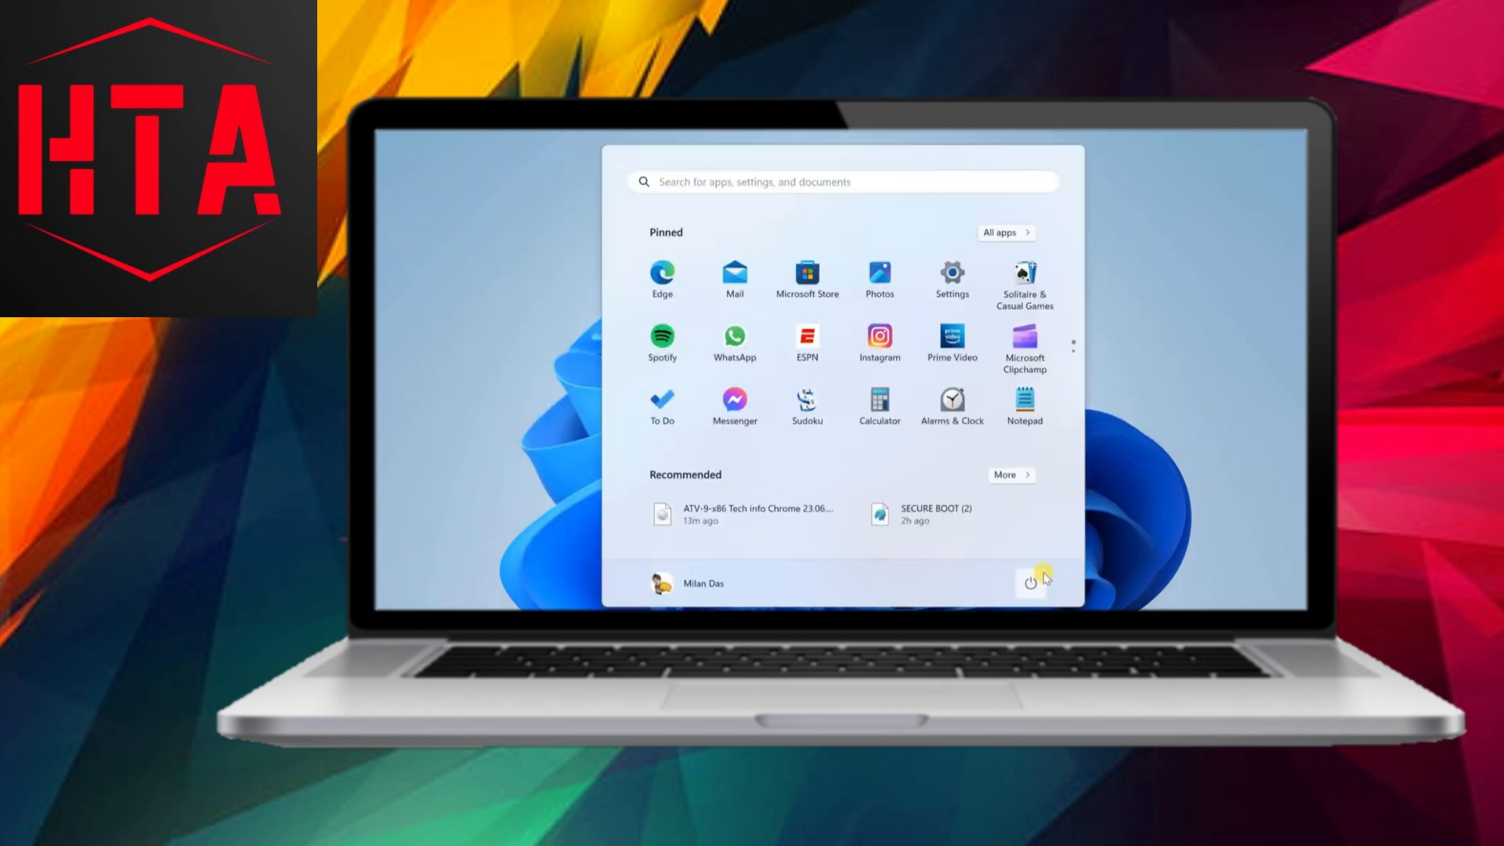
- Restart to the USB installer, install onto the AndroidTV partition and accept EFI GRUB2
click(1031, 582)
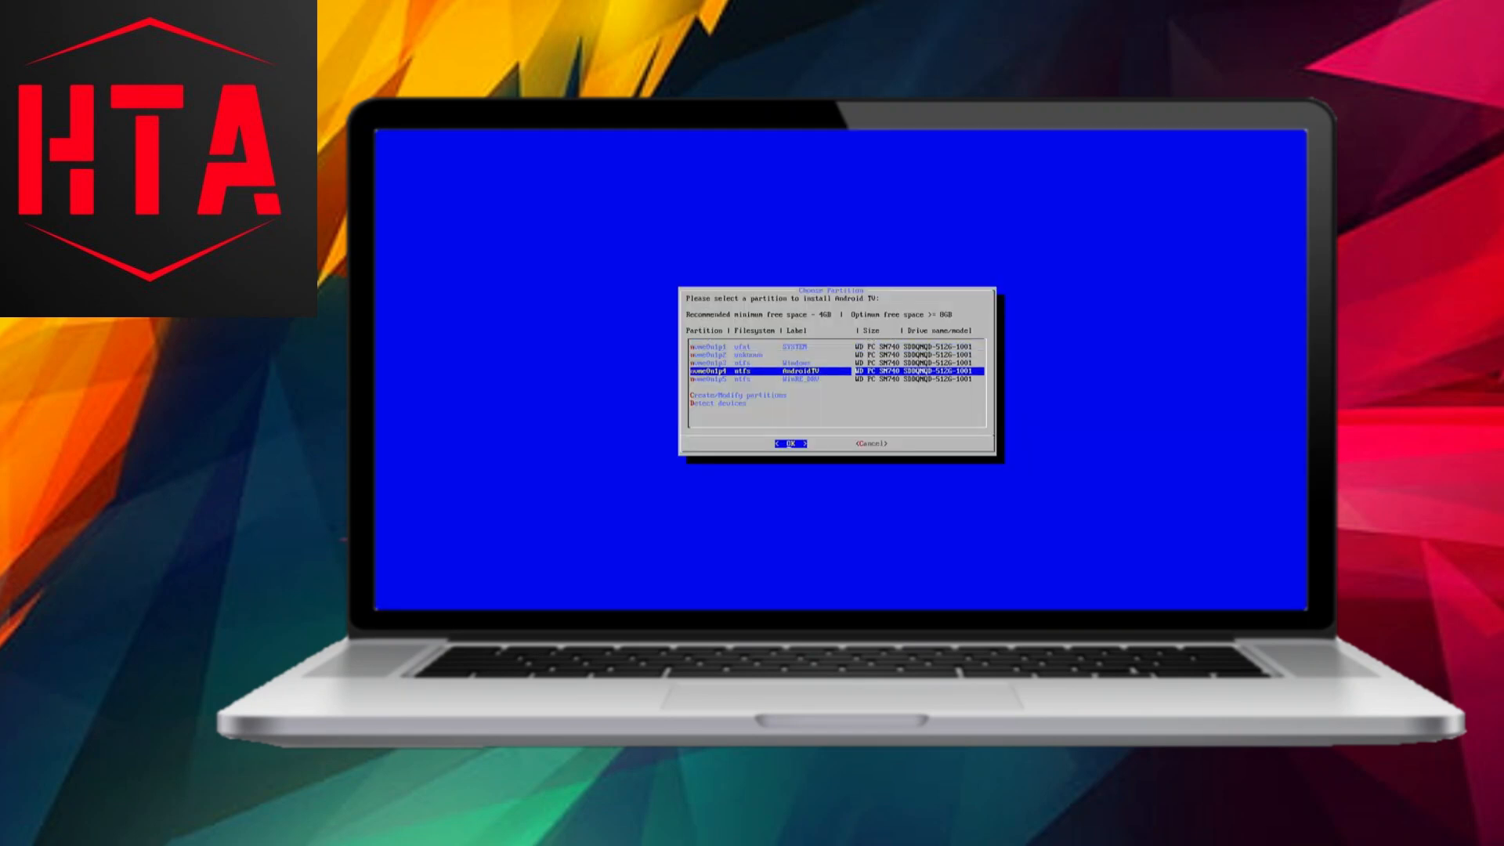
click(786, 444)
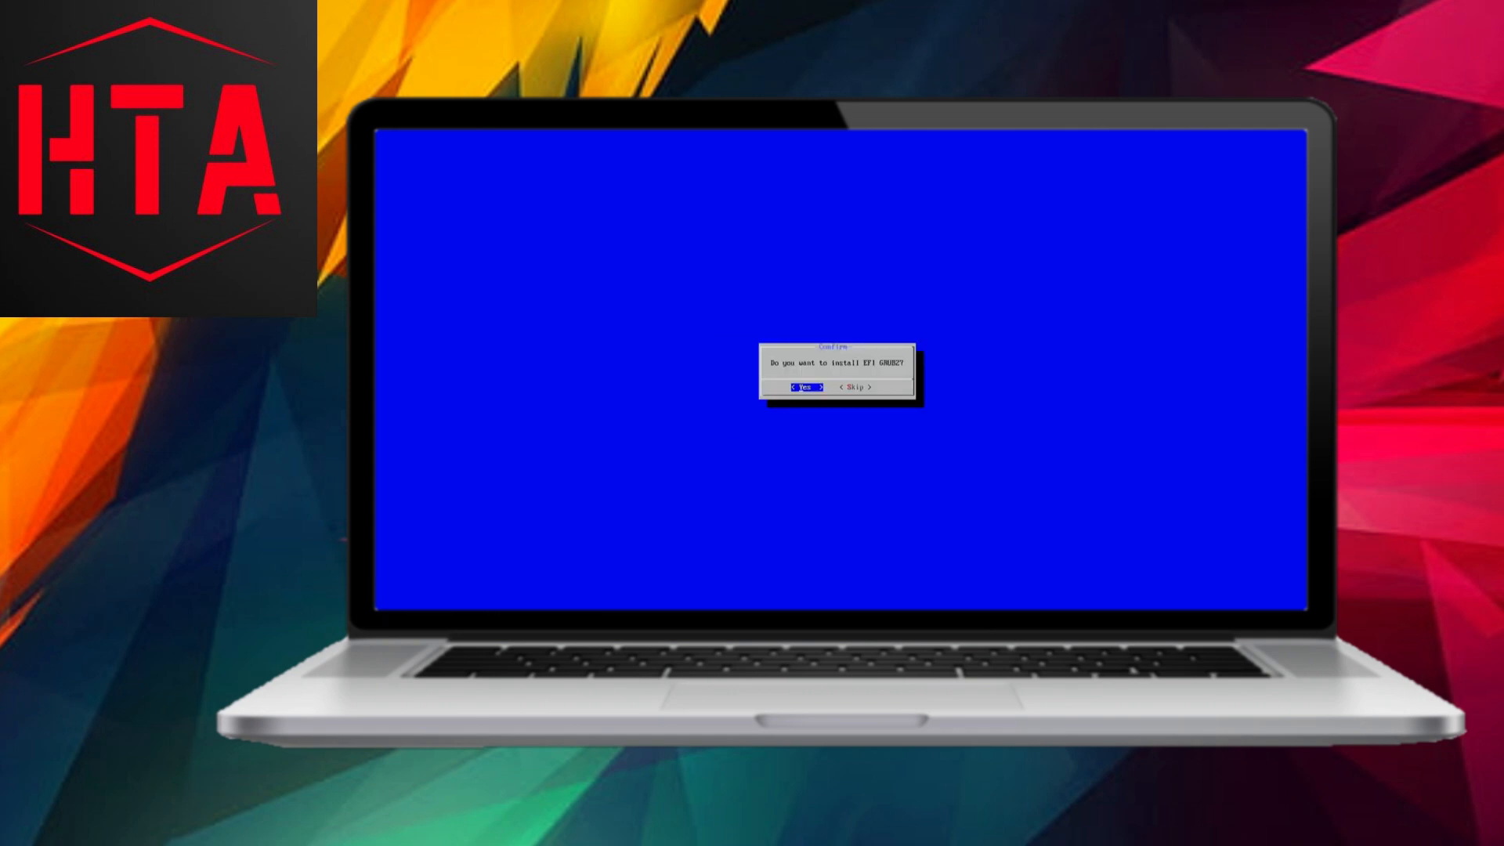
click(803, 387)
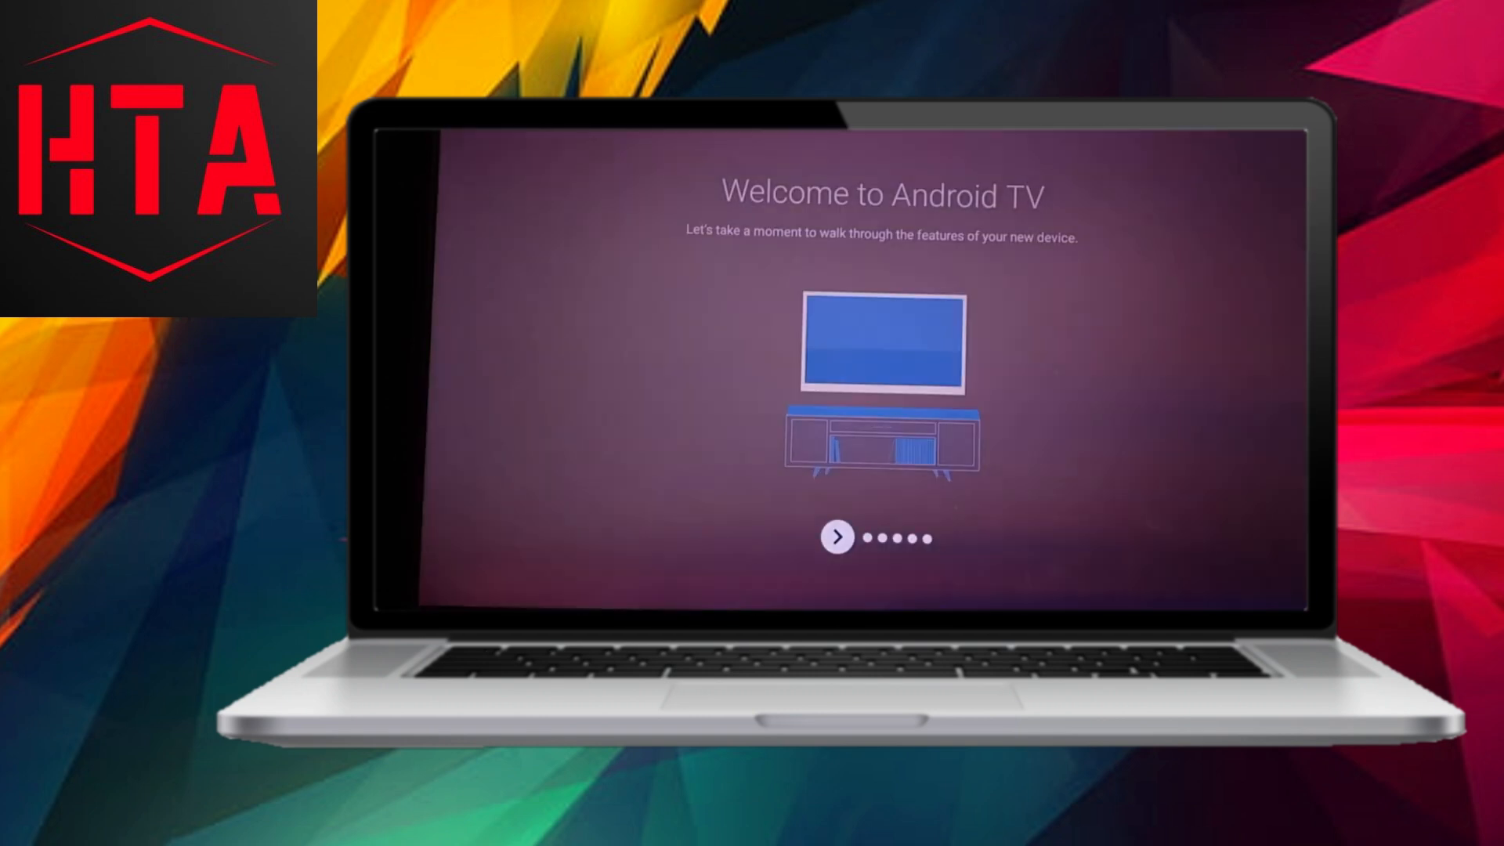
- Go through the Android TV welcome walkthrough and play a recommended YouTube video
click(837, 536)
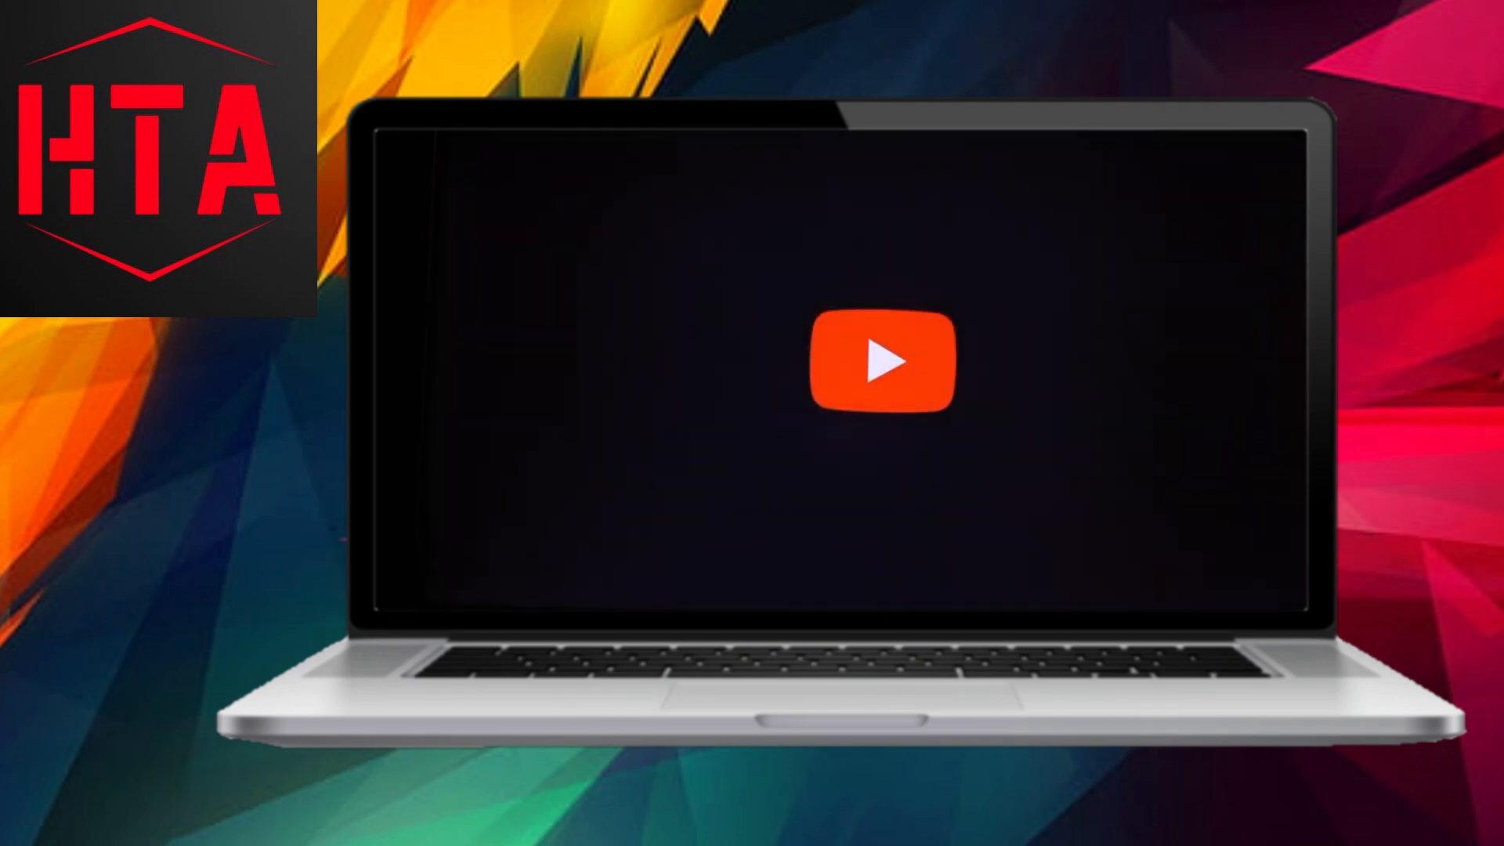
click(869, 362)
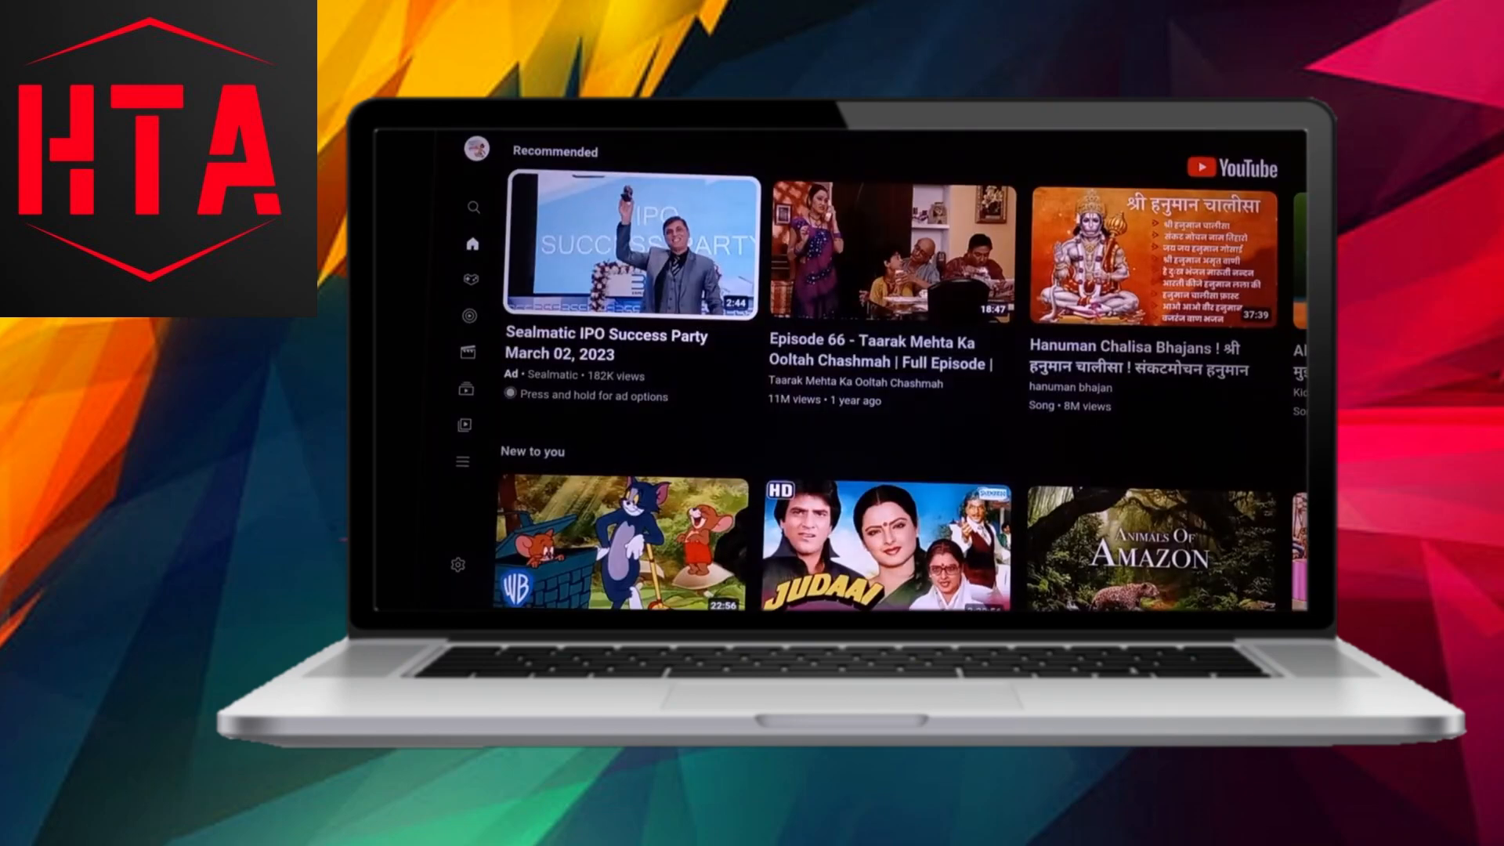
click(472, 207)
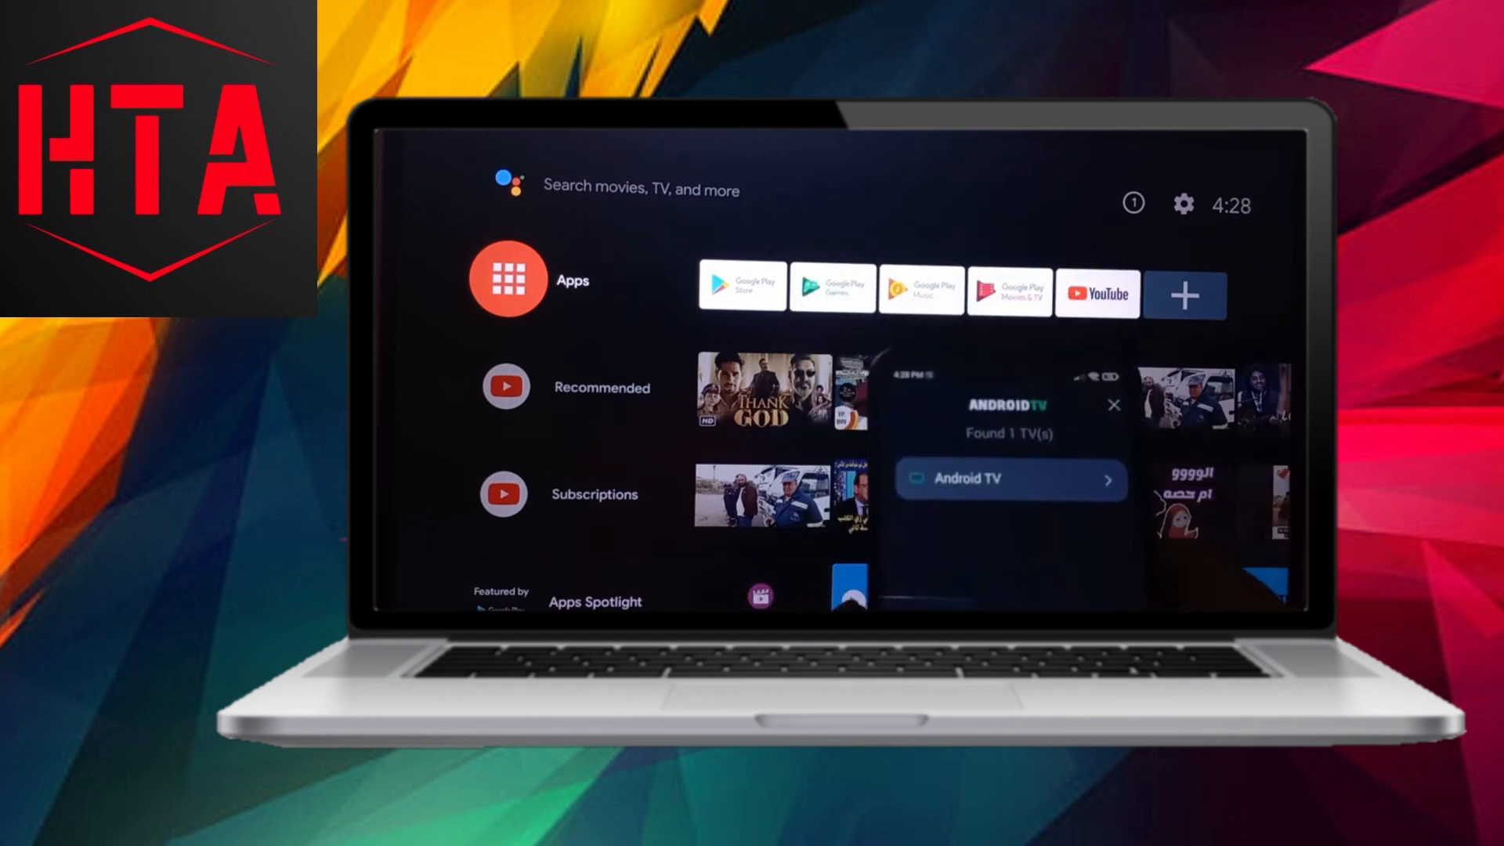
- Pair the phone remote with Android TV and select the Play Store from Home
click(1009, 480)
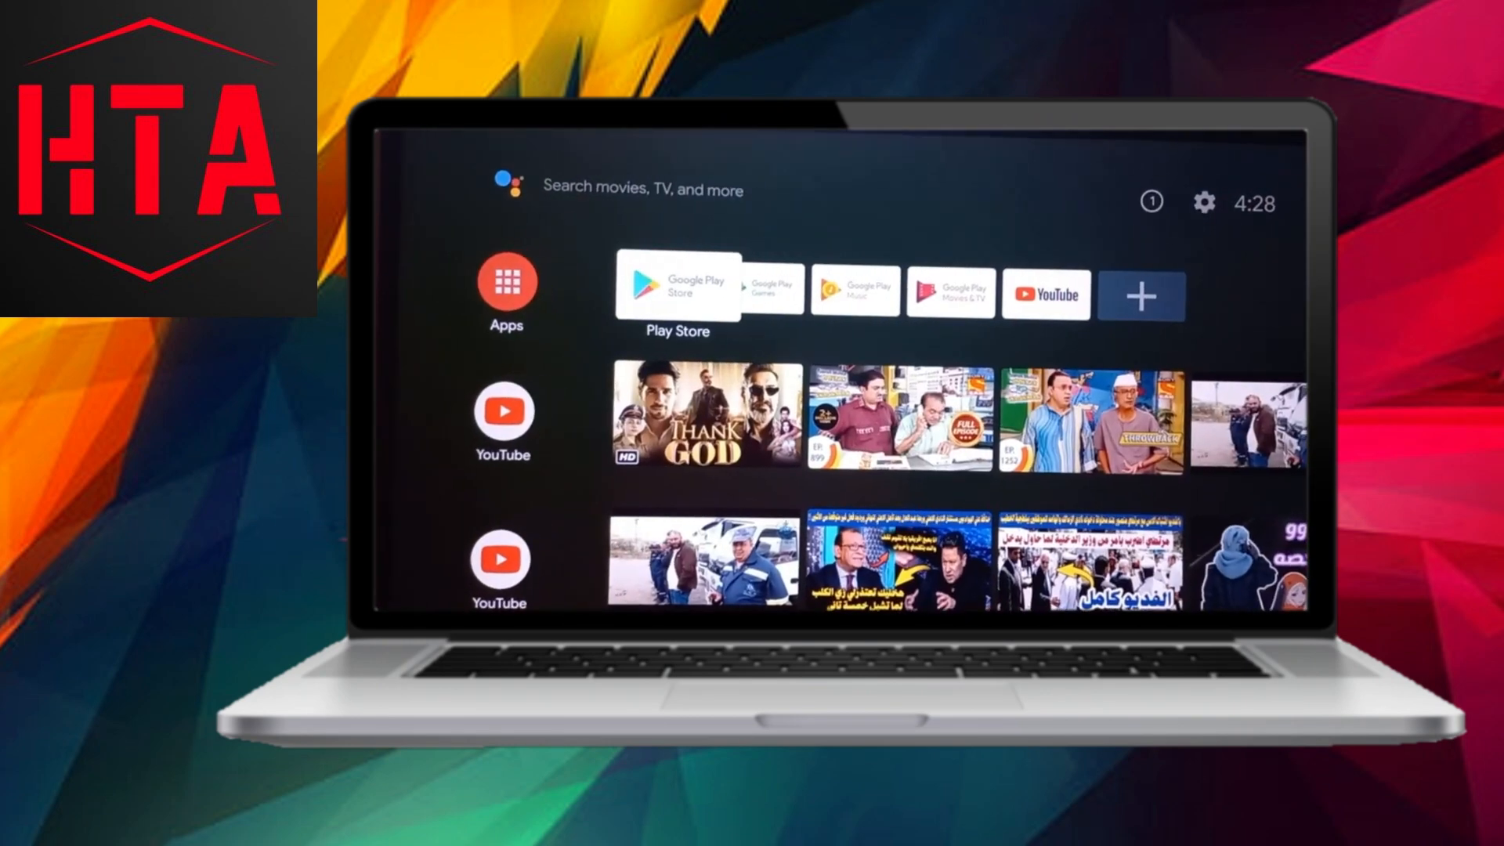
click(1204, 202)
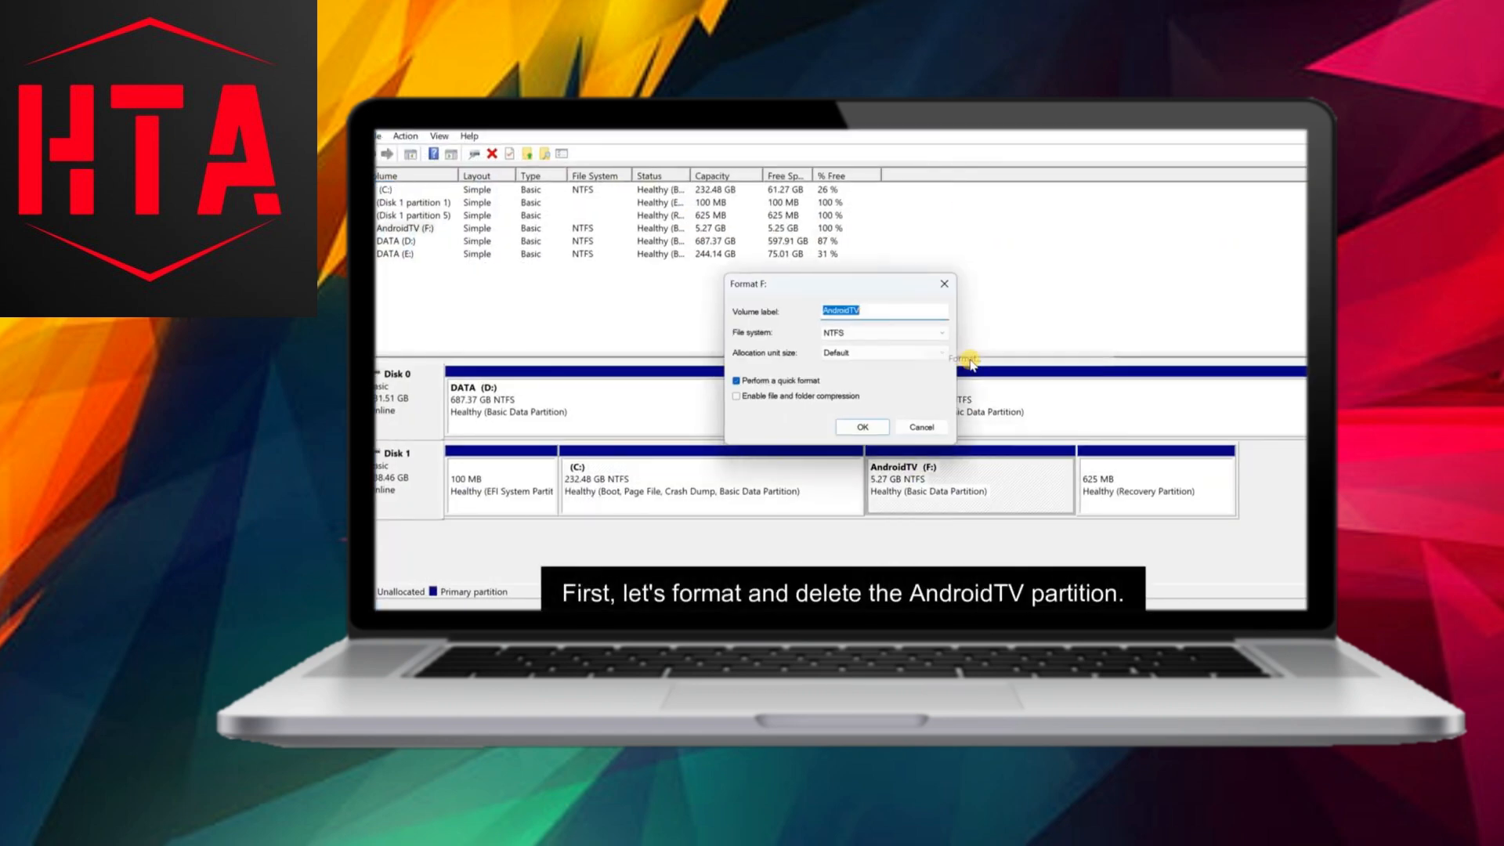
- Confirm quick-formatting the 5.27 GB AndroidTV (F:) partition
click(860, 426)
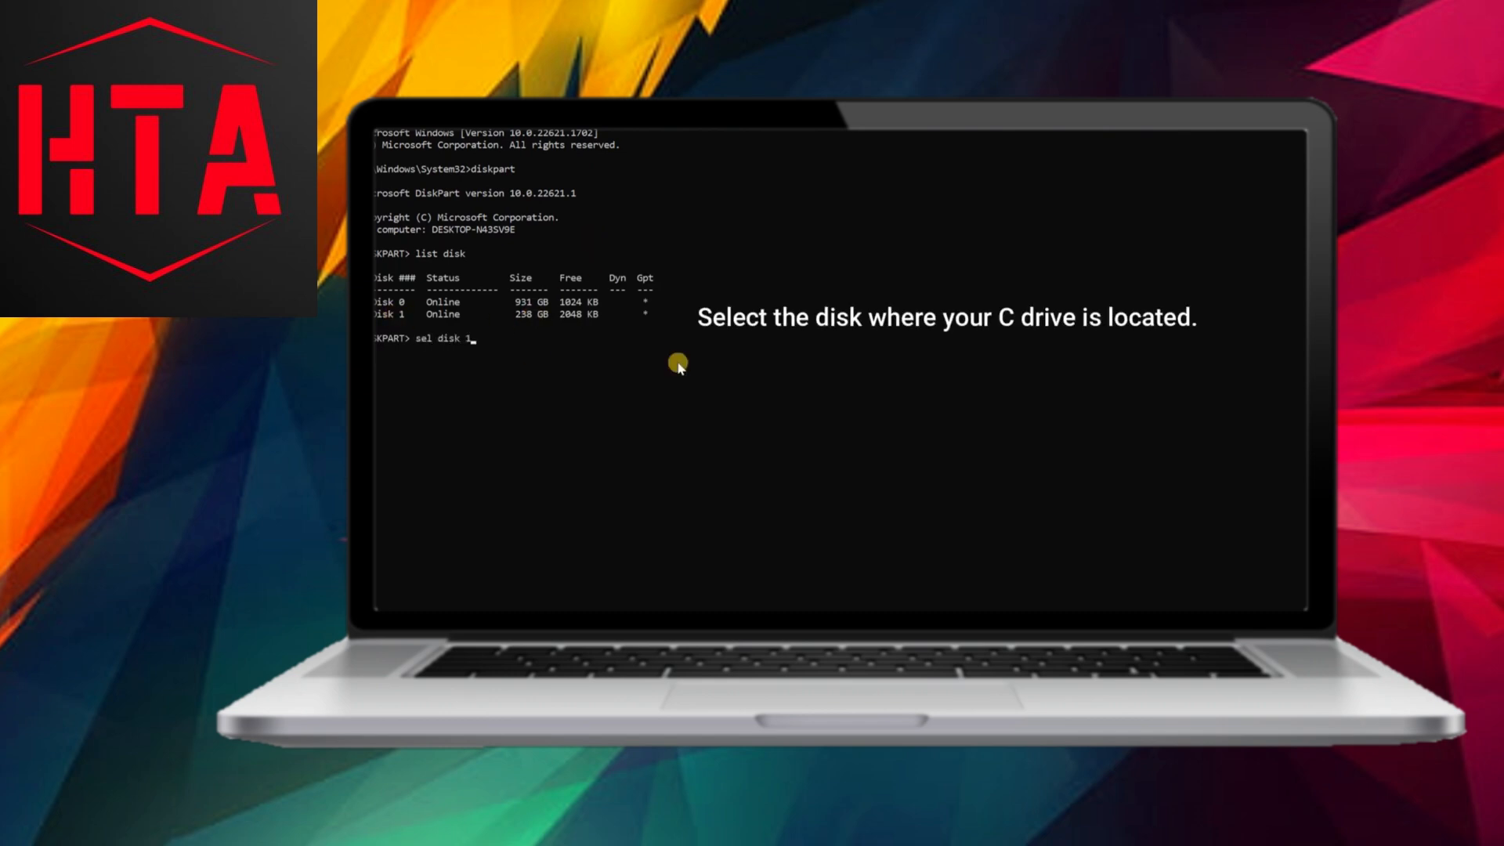
- In diskpart list disk 1's partitions and assign the System partition a drive letter
text(list partition)
text(assign l)
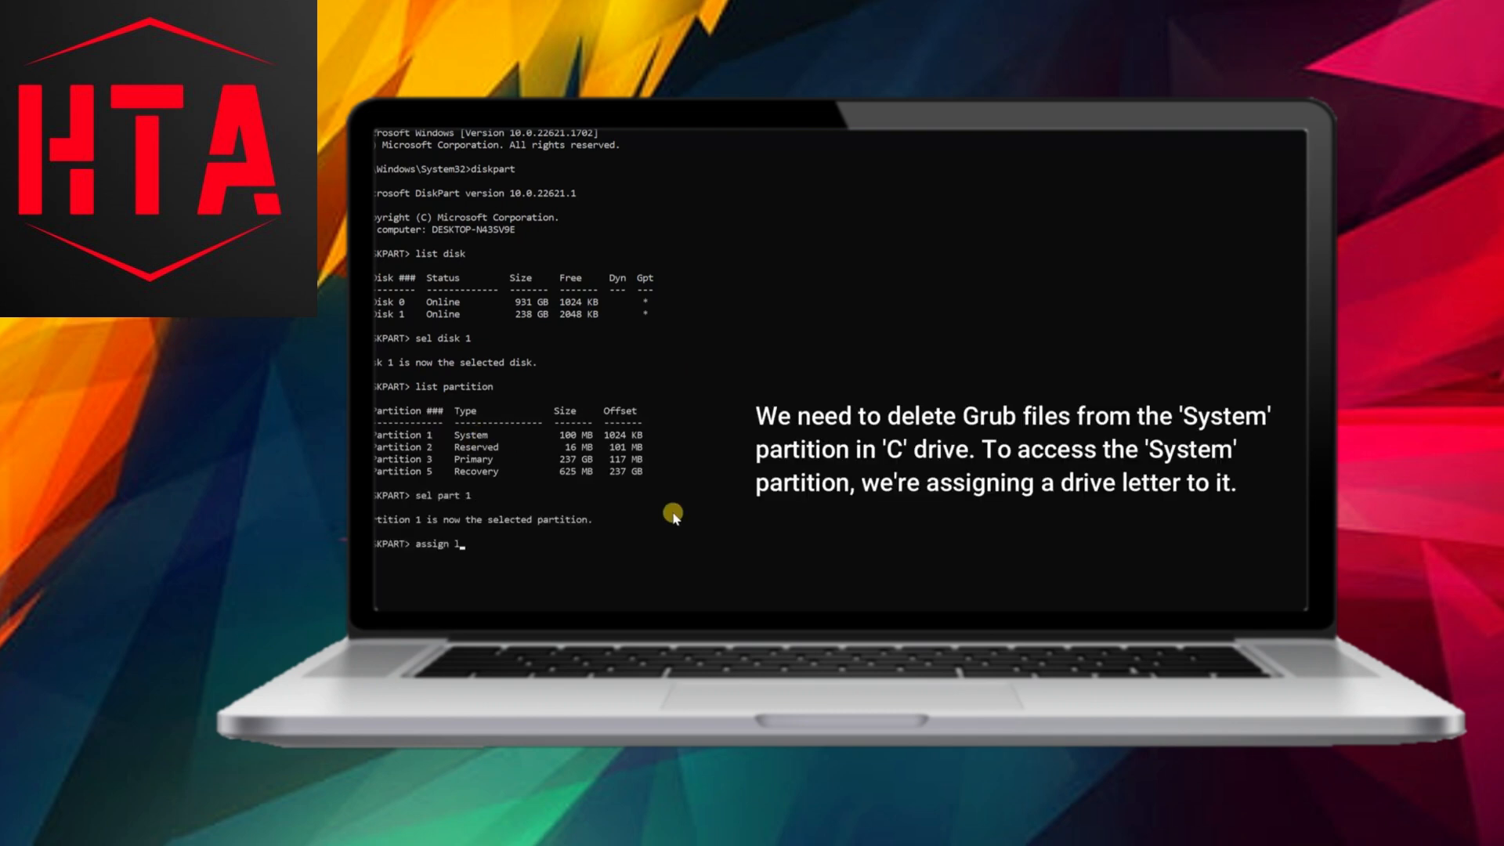
key(Enter)
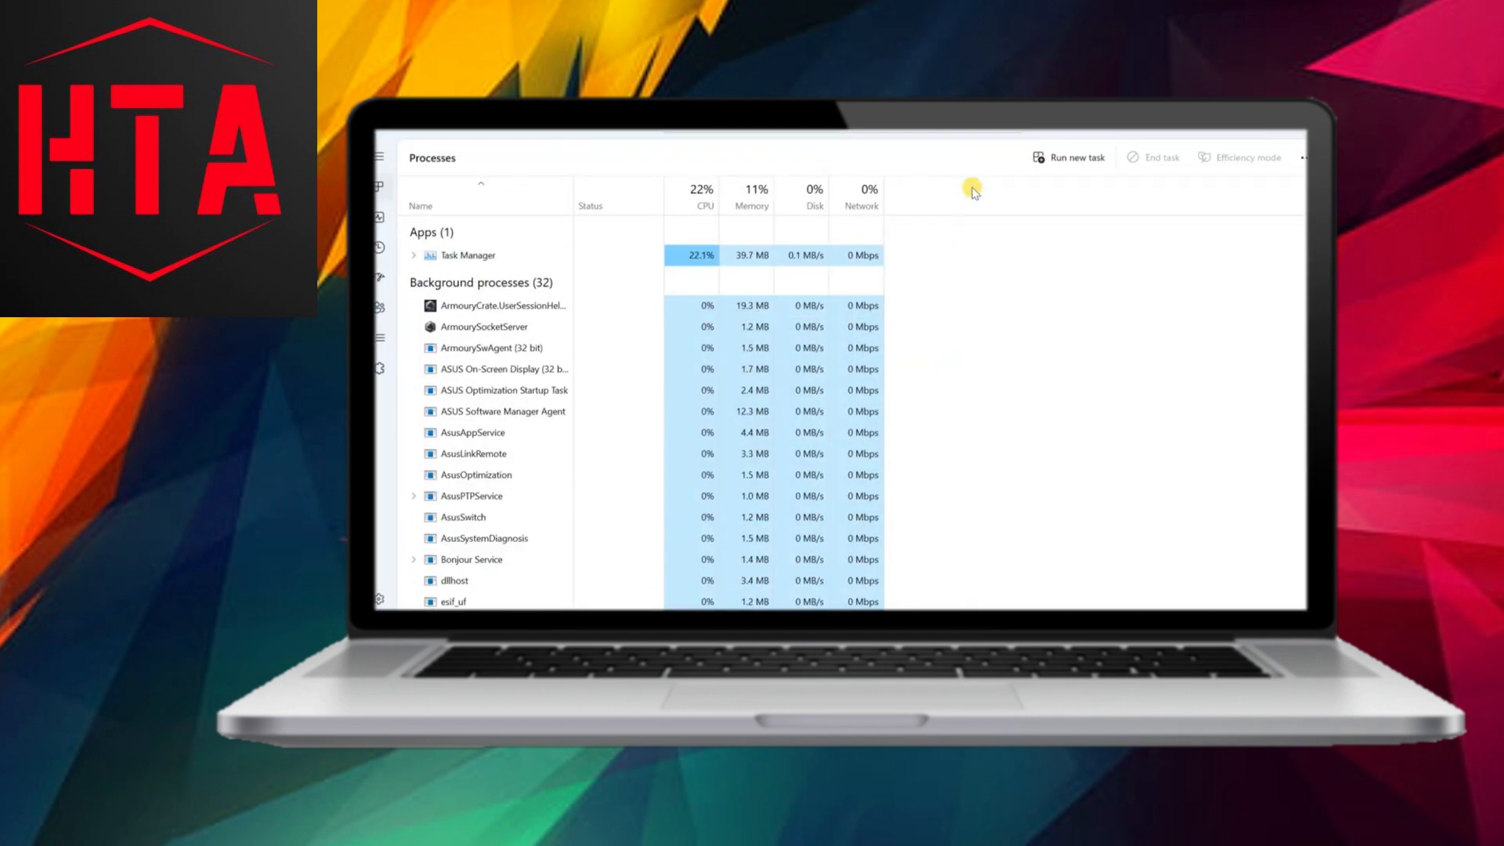
- Via Run new task > Browse, delete the Android folder from the X: drive's EFI folder
click(1067, 157)
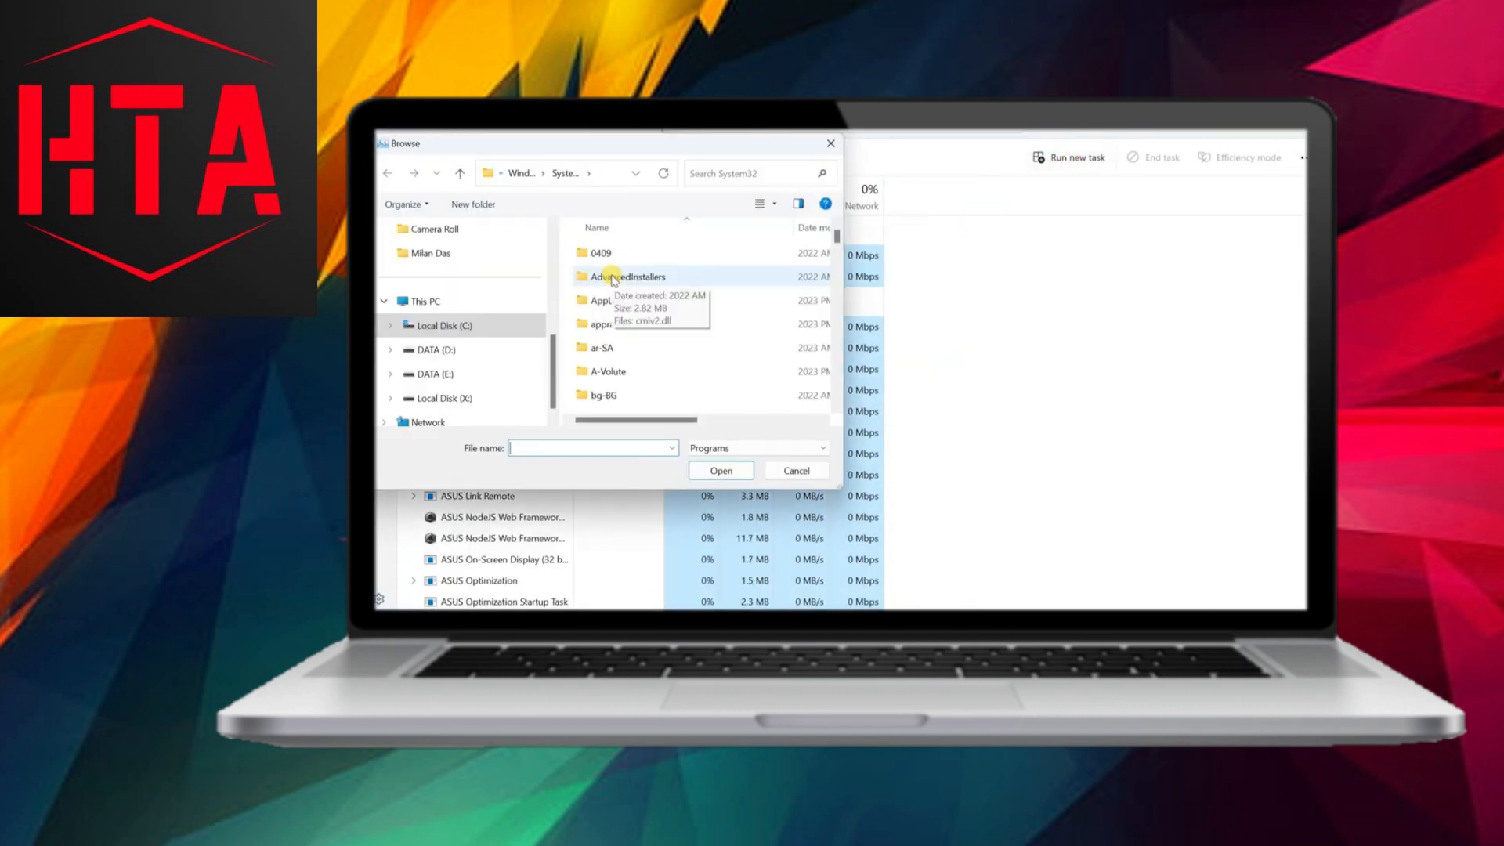
click(443, 396)
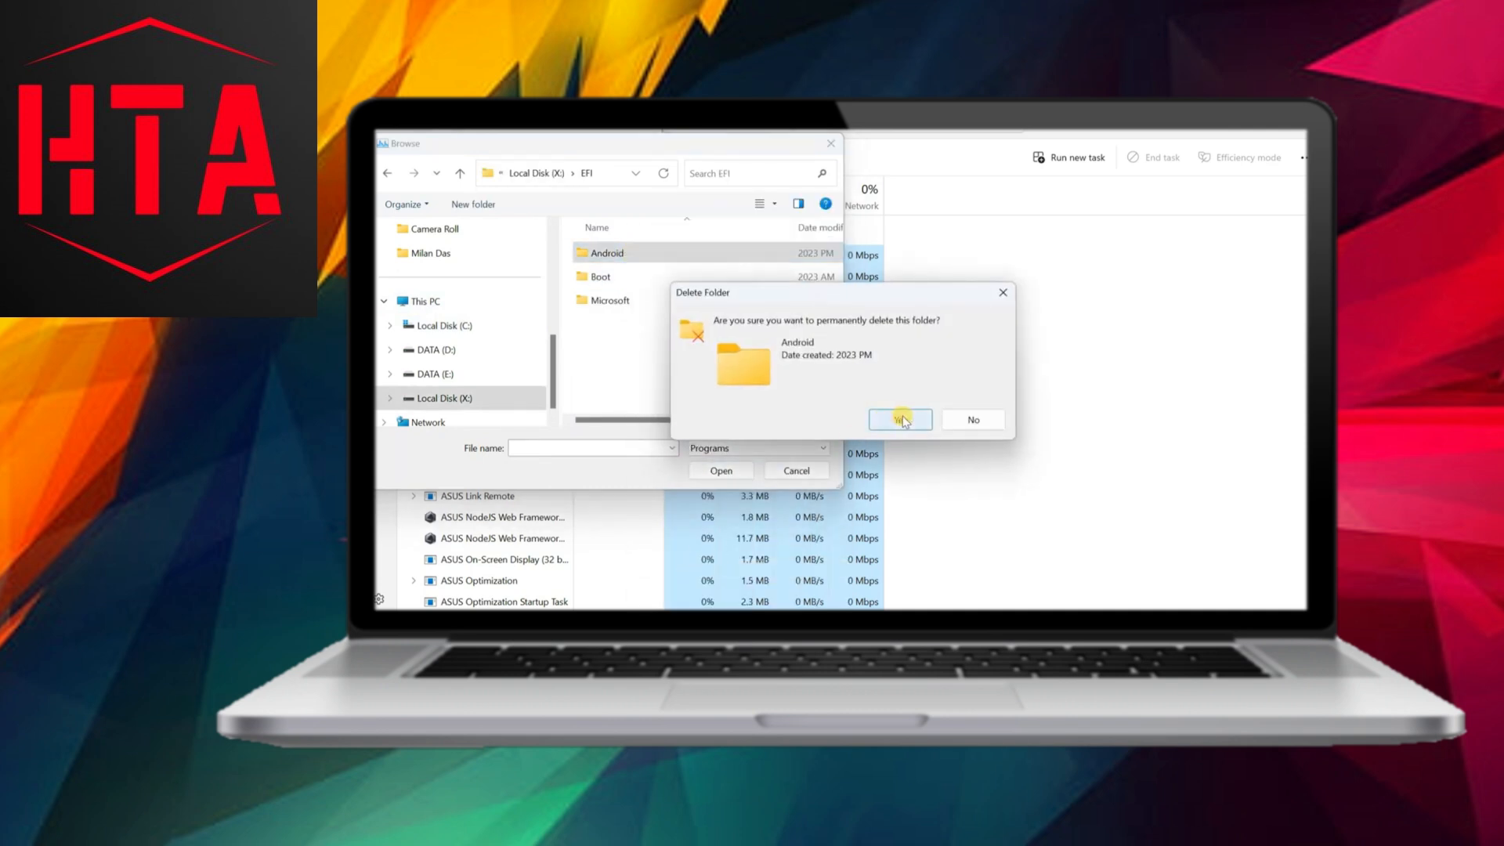
click(899, 419)
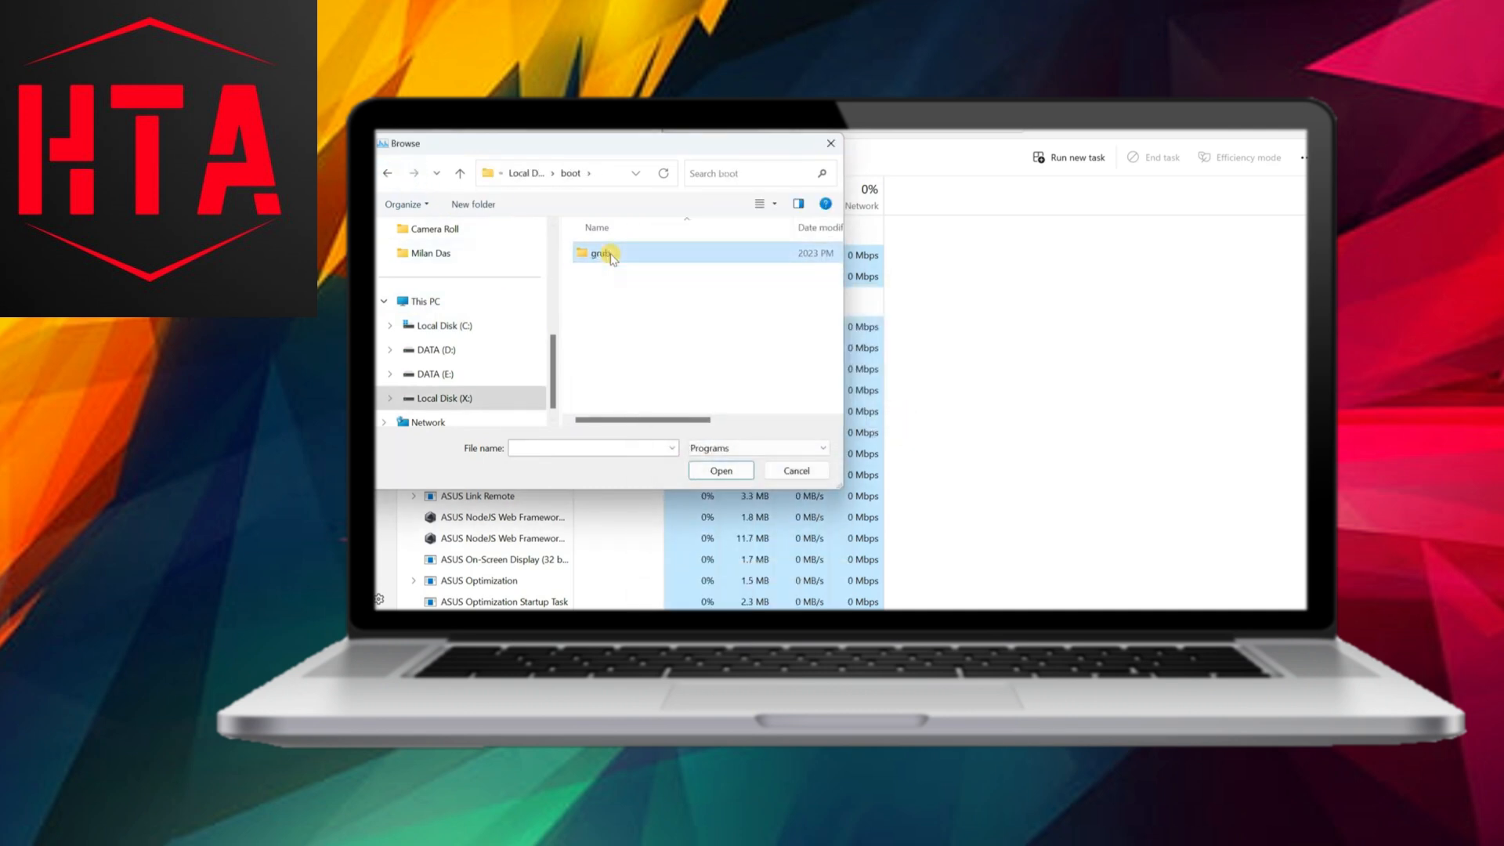